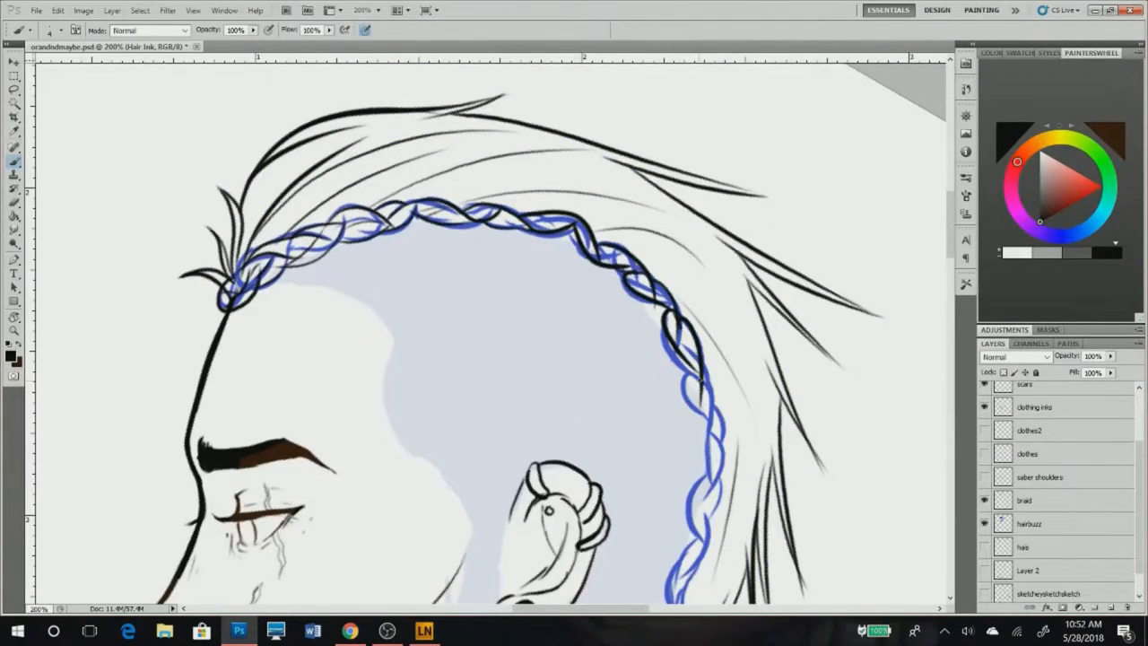
Refine the braid outline and pale skin flat on the goliath's head
scroll("down", 3)
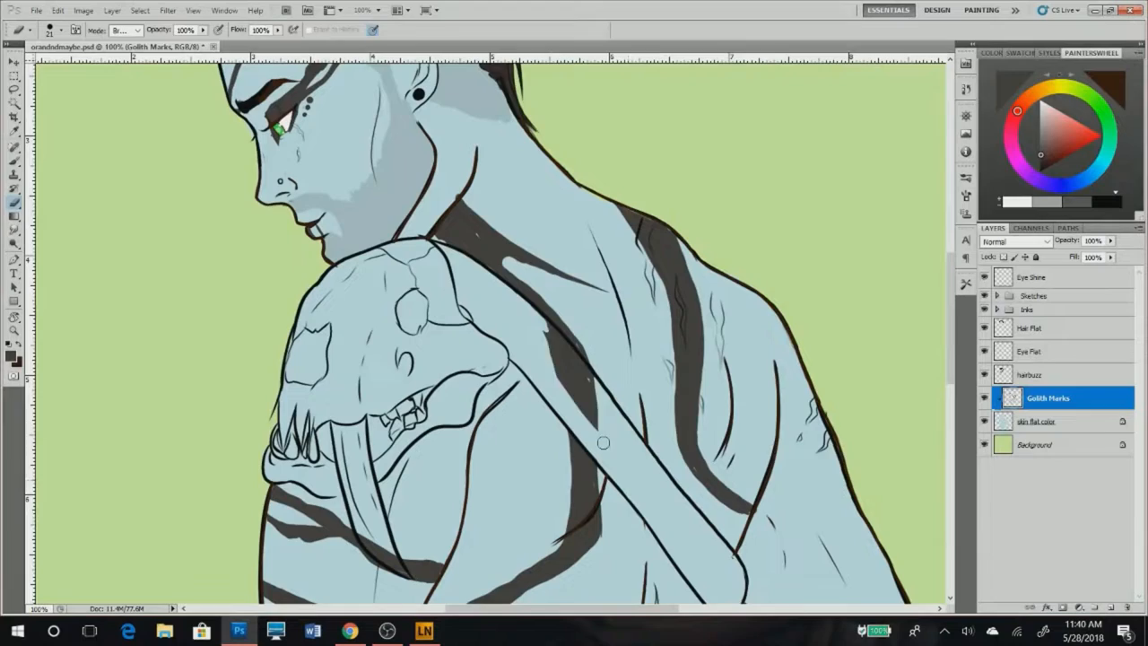
Brush dark goliath stripes over the blue skin on the back and shoulder
scroll("down", 3)
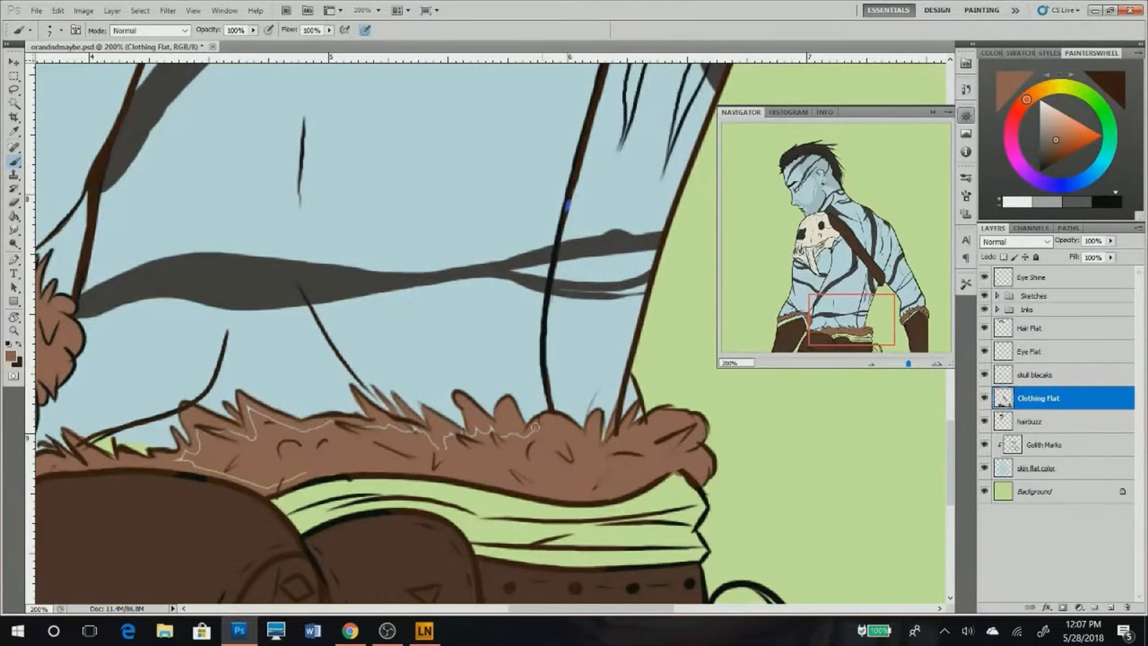
Fill the brown fur trim, belt pouches and green sash on the Clothing Flat layer
left_click(1043, 468)
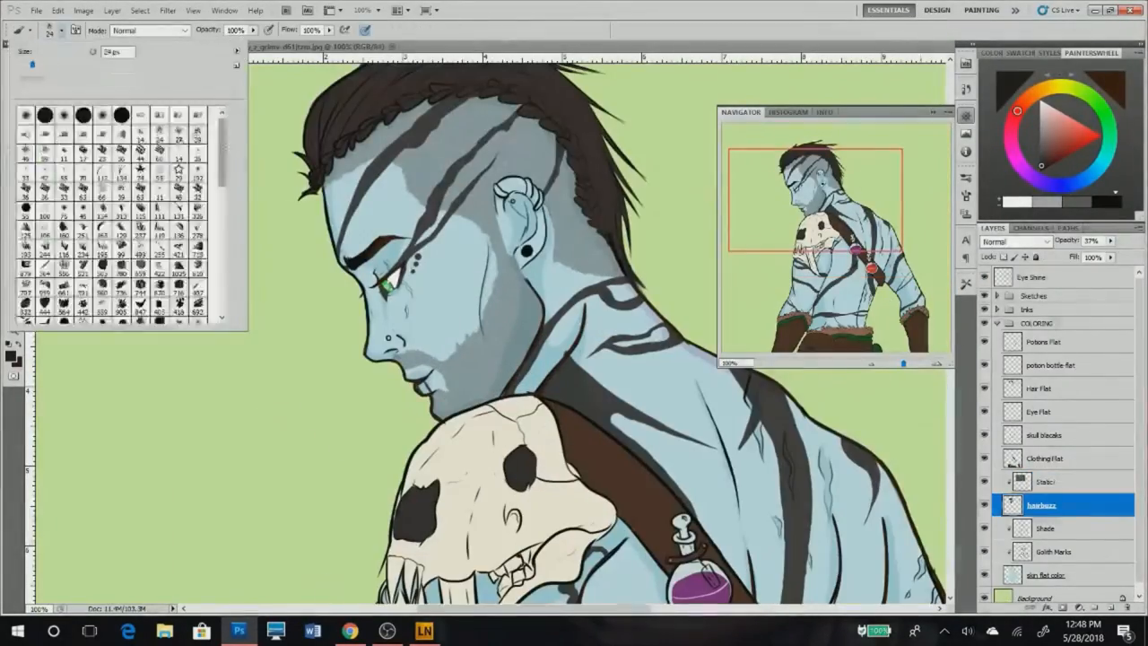
Paint bone-coloured flats with dark sockets on the skull and purple on the potion bottle
left_click(384, 630)
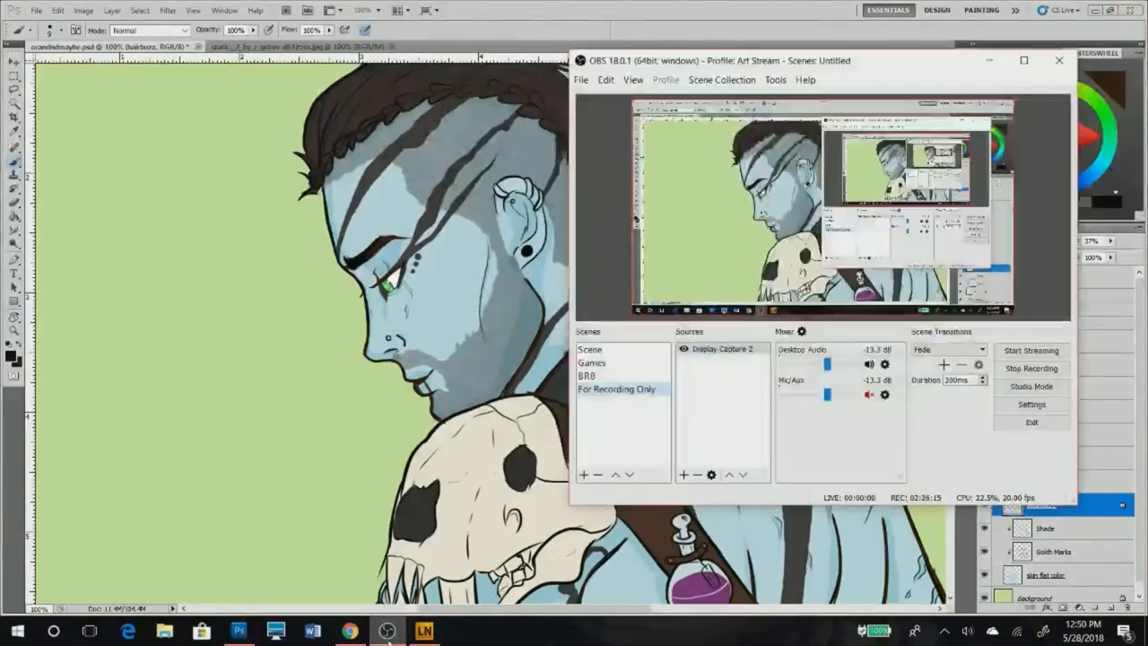
left_click(1058, 61)
type("Scar Co")
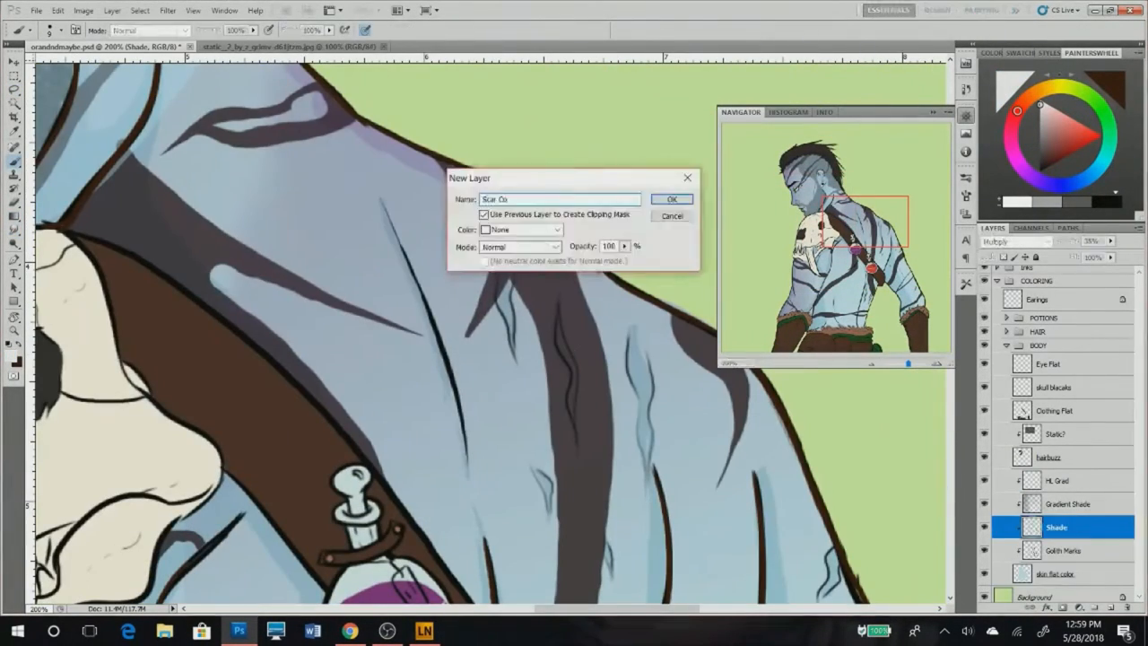
Create a new skin colour layer clipped to the skin shading layers below
left_click(678, 197)
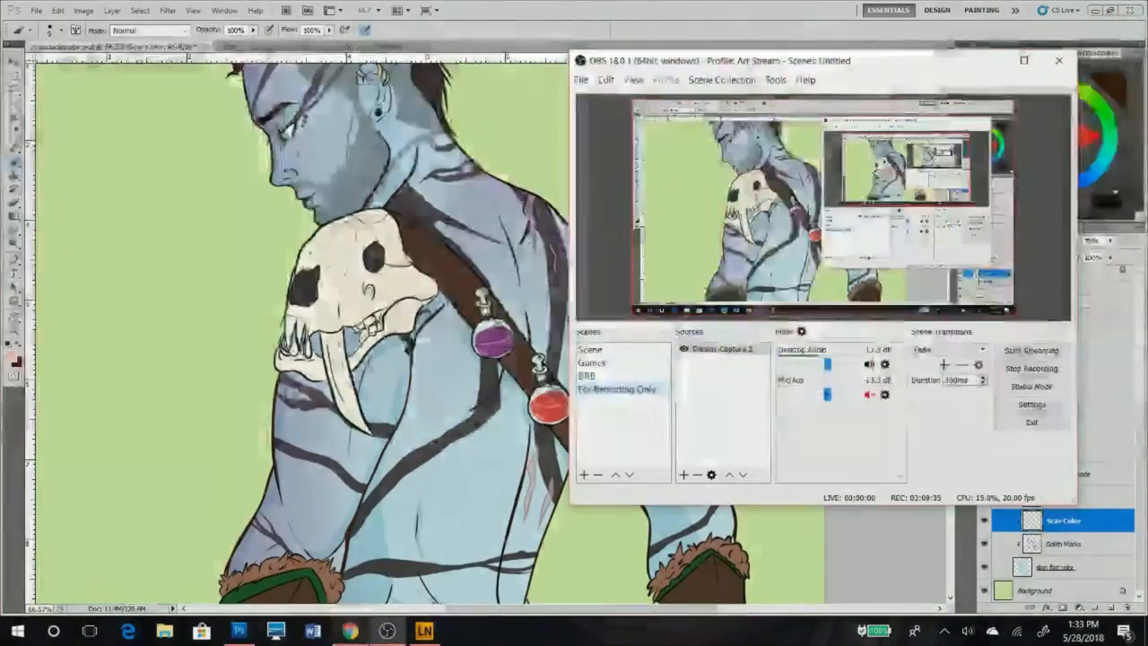
left_click(1059, 61)
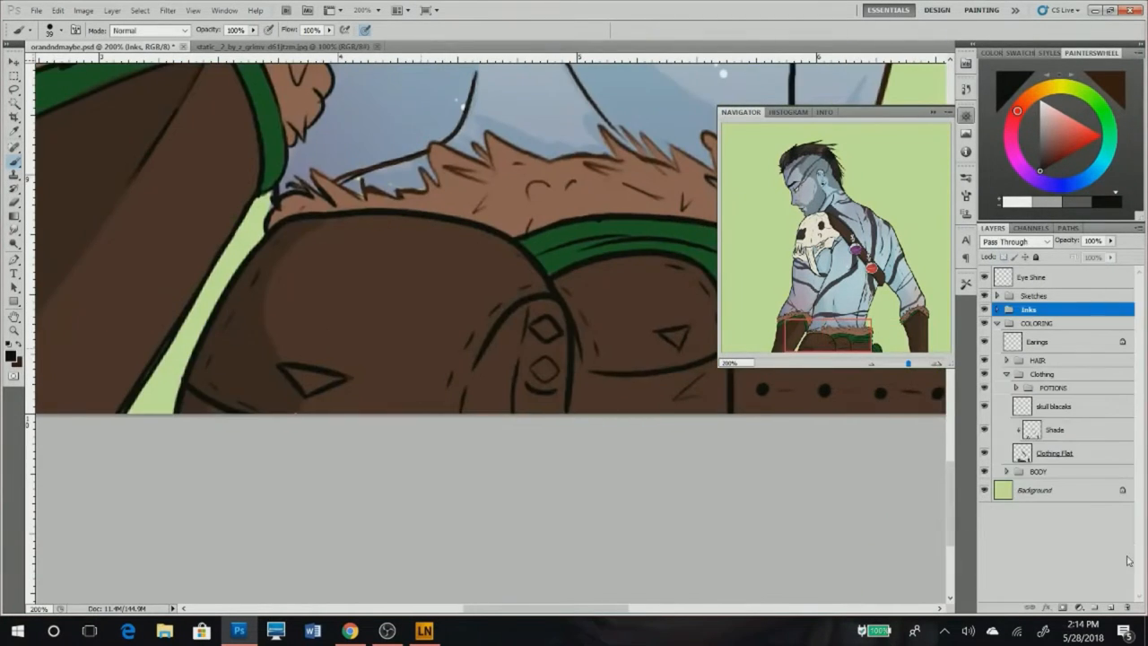
Group the colouring layers into HAIR, Clothing, POTIONS and BODY under COLORING
left_click(116, 11)
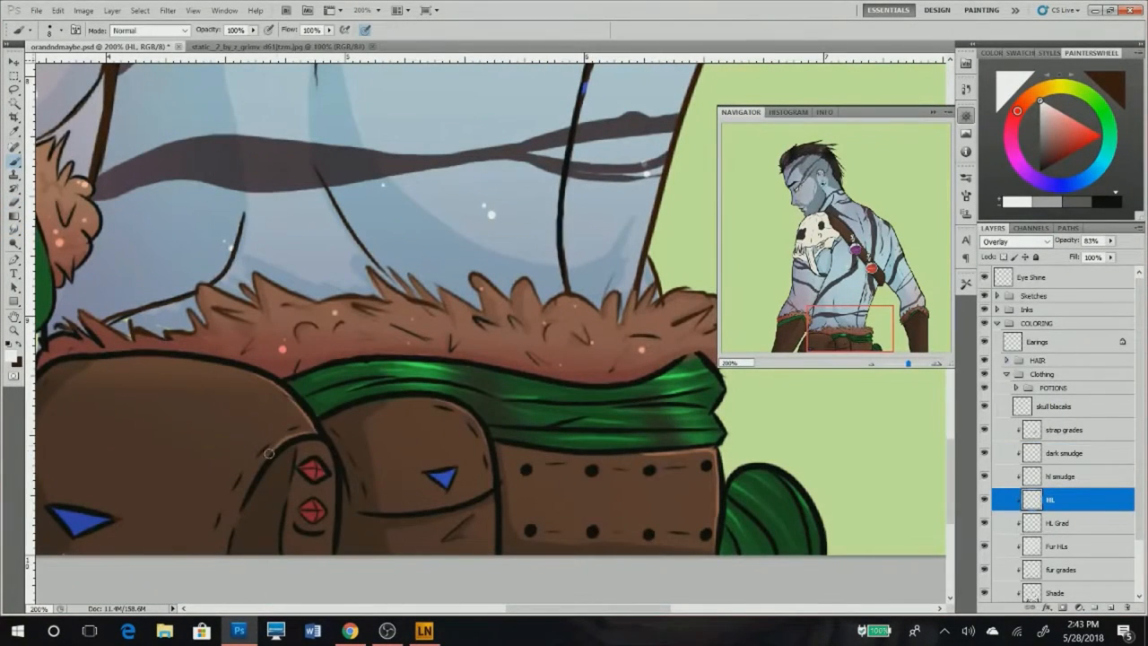
Smudge the skin and fur shading on the bit smudge and dark smudge layers
left_click(1057, 588)
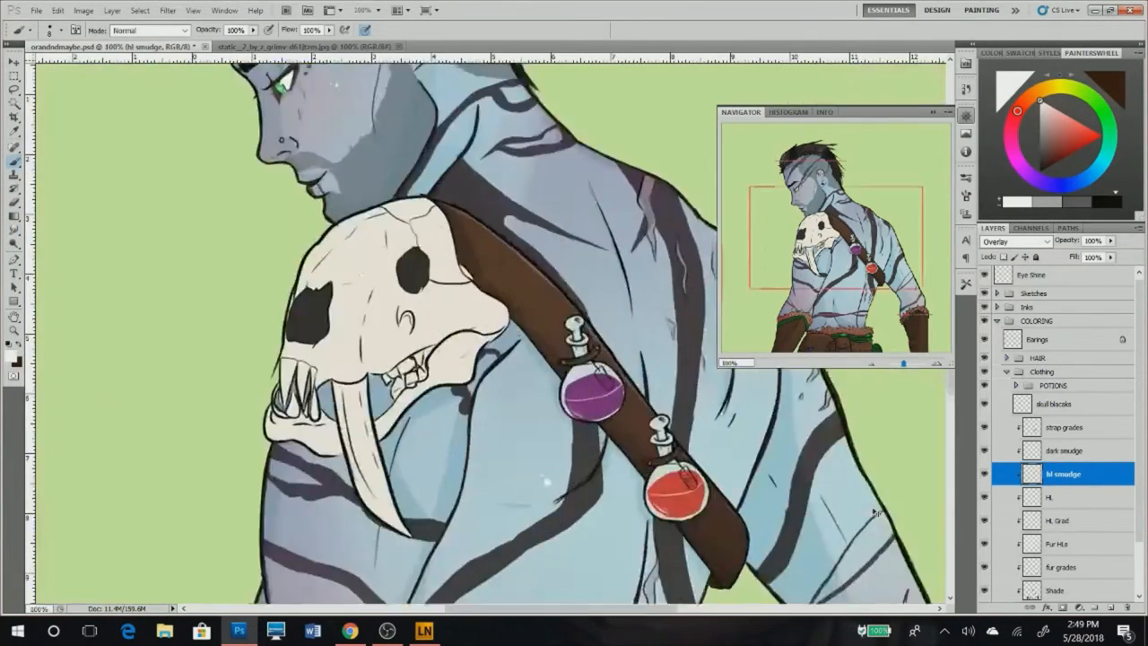
left_click(1064, 452)
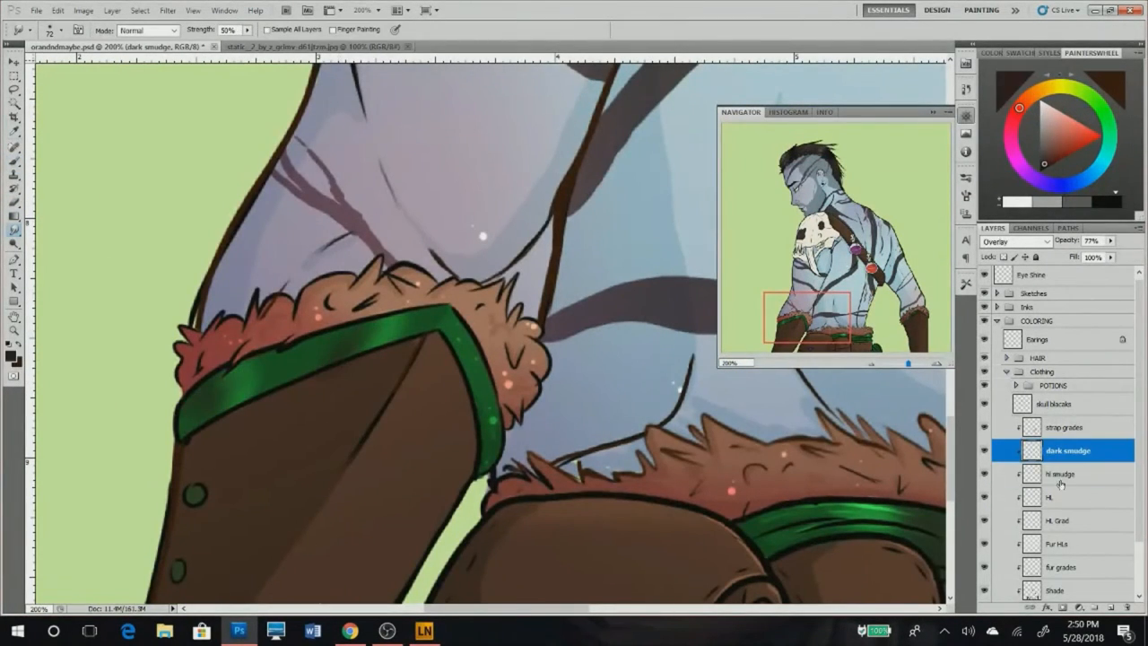
left_click(1062, 473)
type("INK")
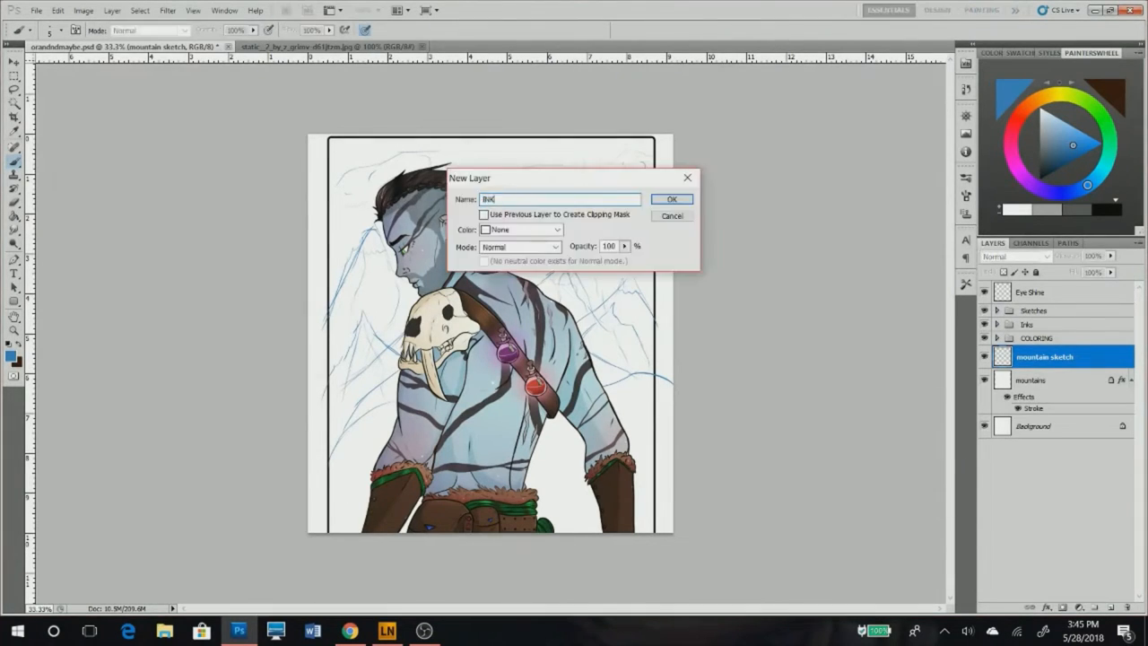
Create the new background layer for the mountain, cloud and sky outlines and fills
left_click(675, 198)
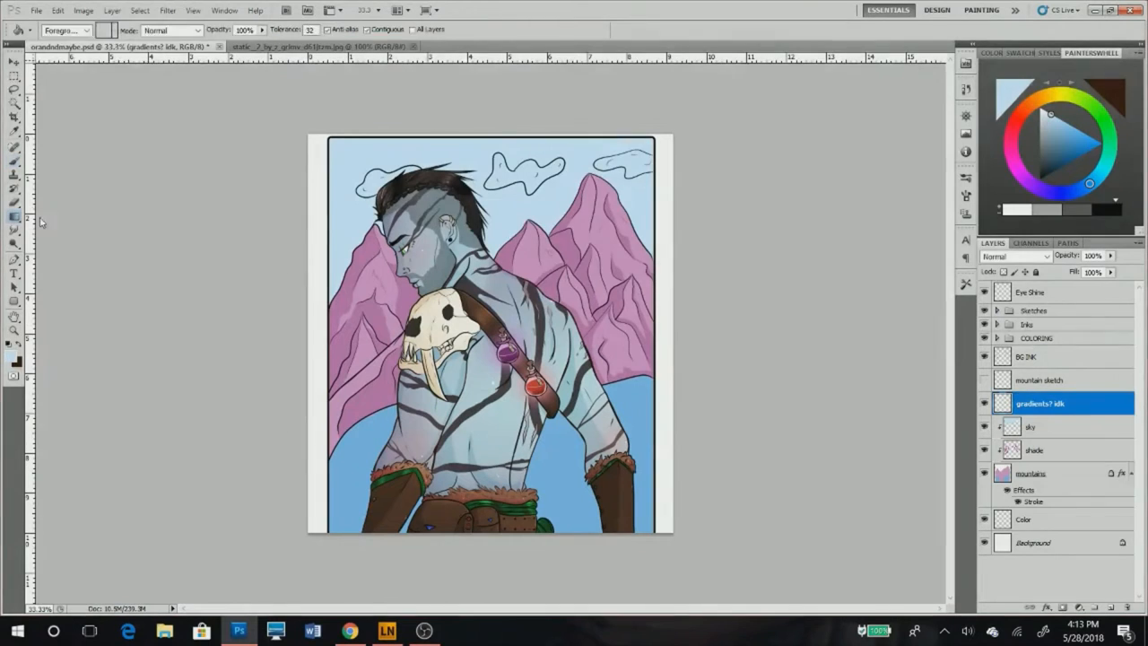
Add a mountain grads layer for purple gradients and white clouds, then a Hue/Saturation adjustment layer
left_click(114, 11)
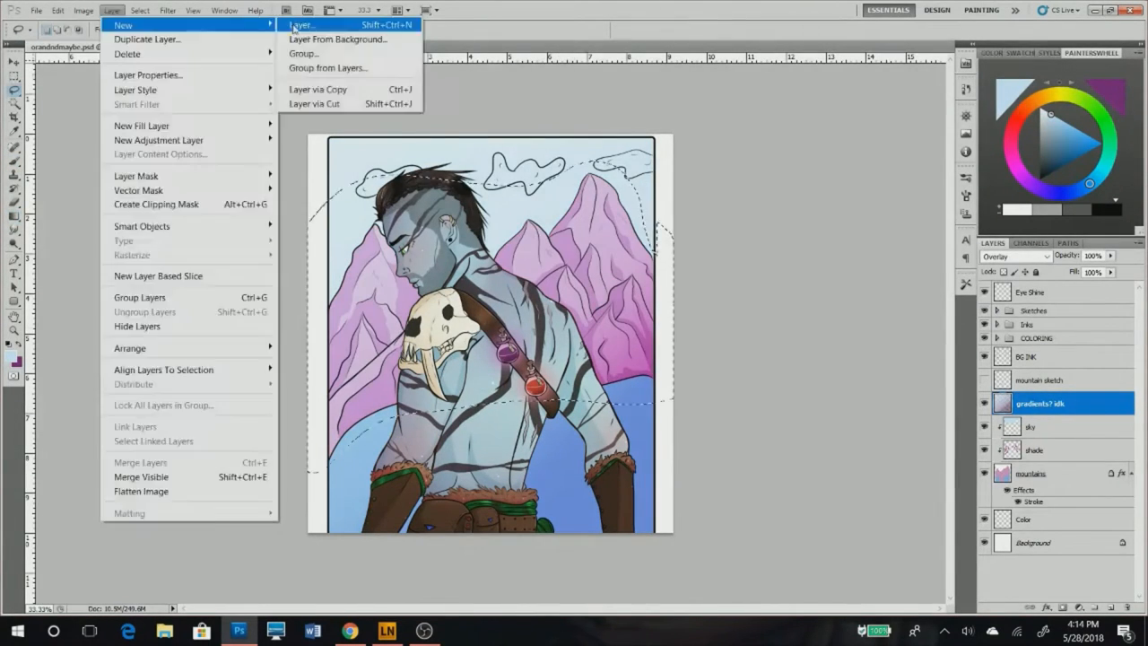
left_click(301, 25)
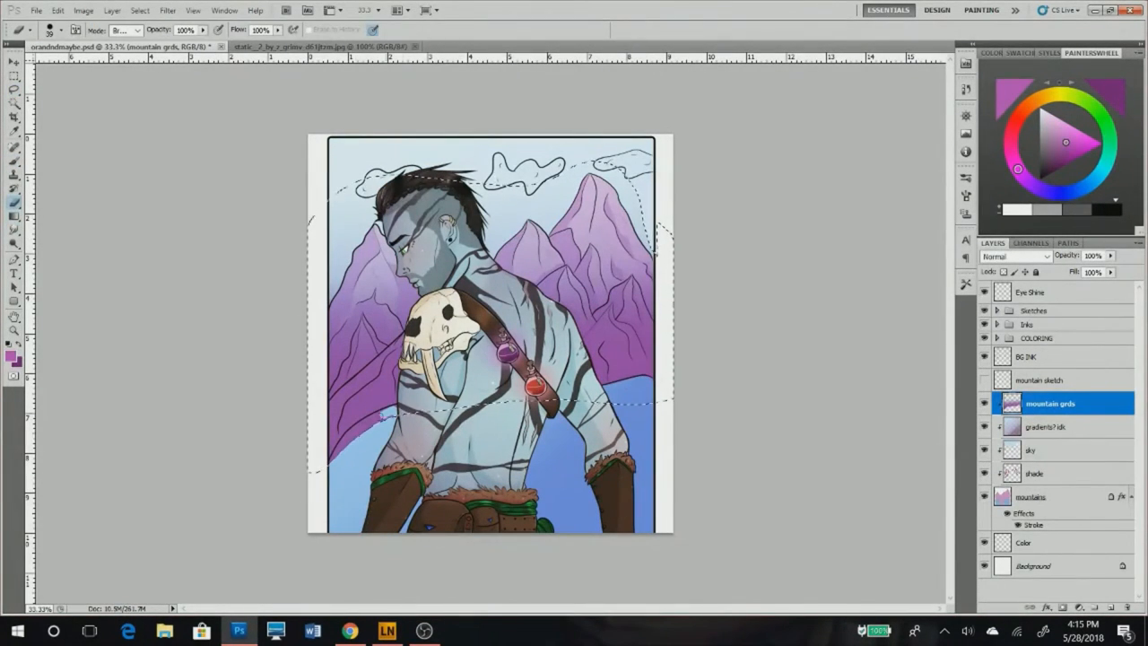
left_click(138, 11)
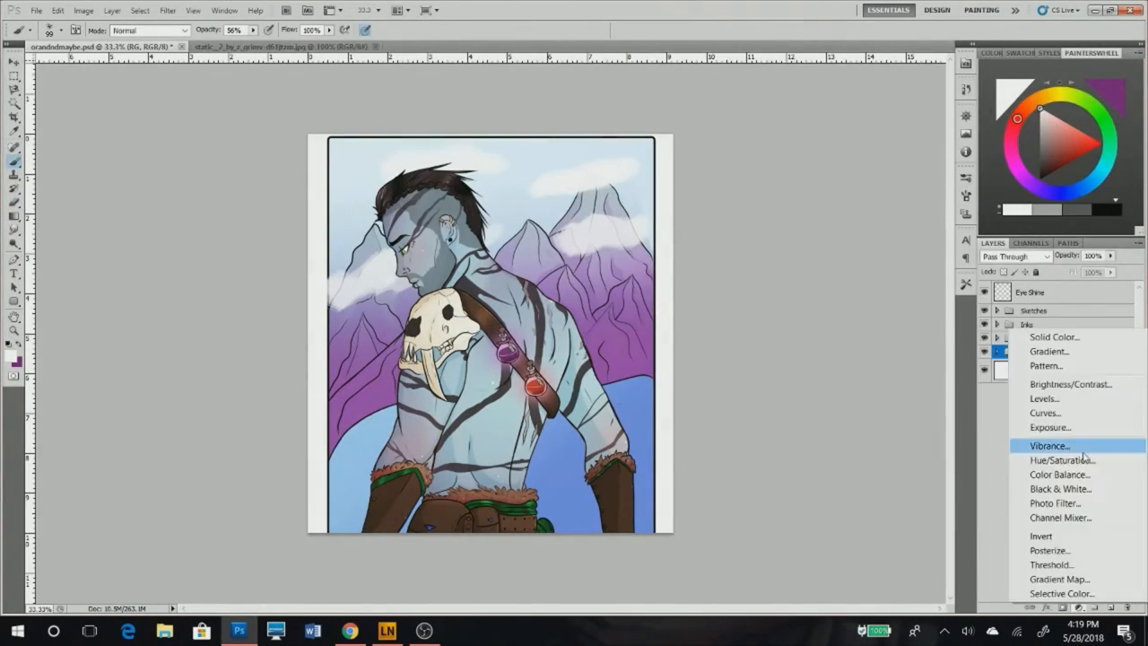
left_click(1058, 460)
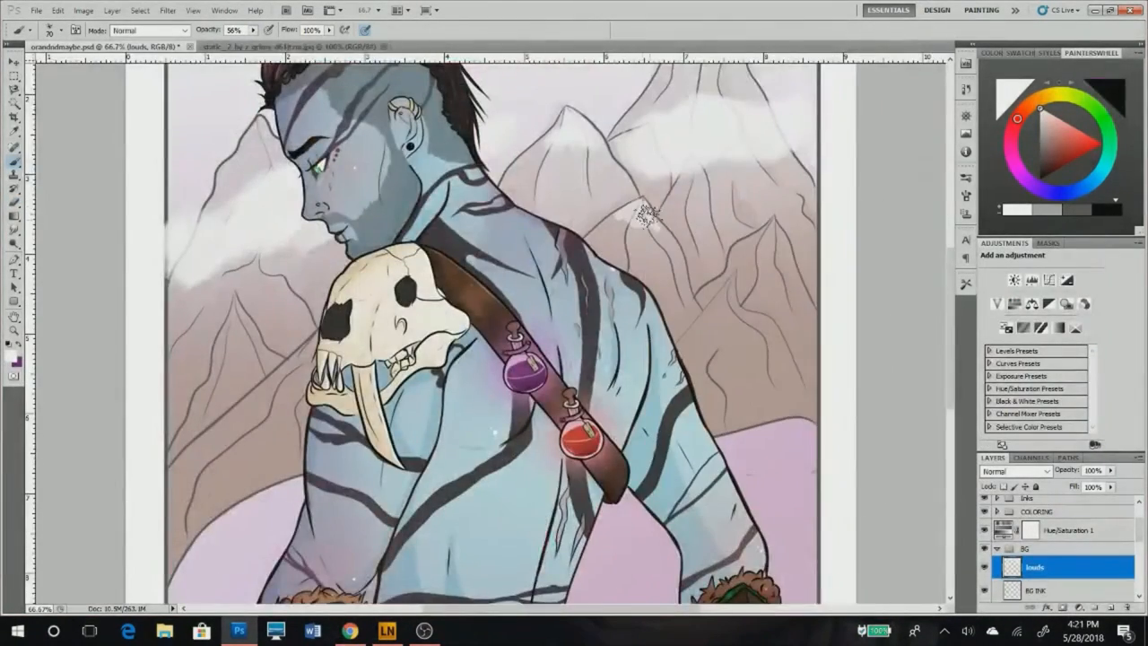